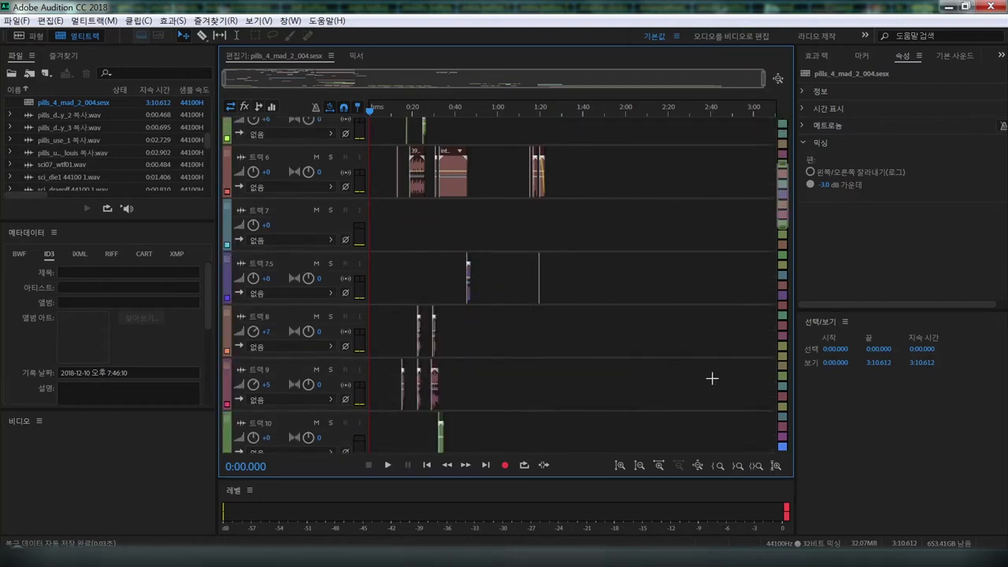
Scroll the multitrack track area to the top so Track 1 is visible
scroll("down", 3)
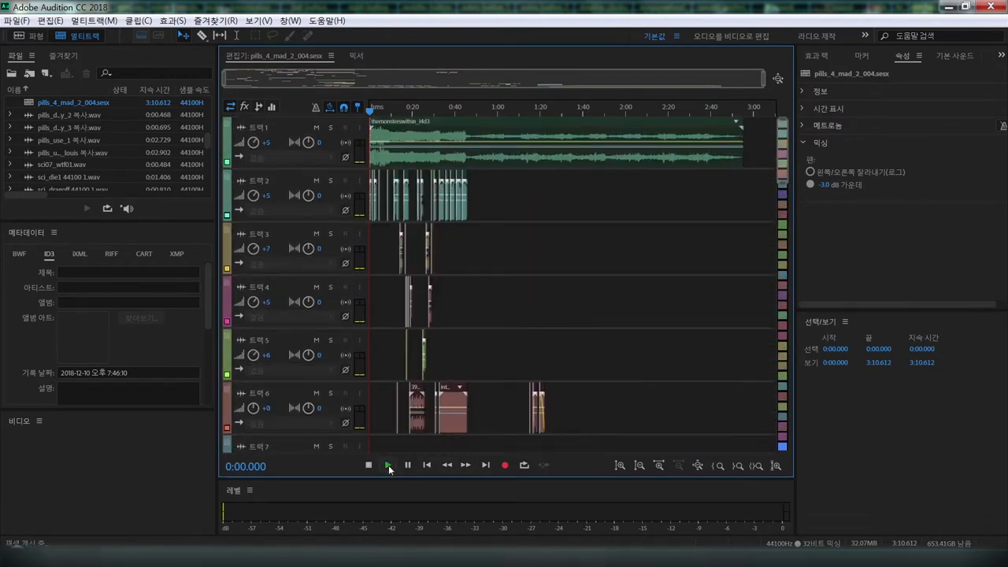
Start playback from the beginning and let it run past 23 seconds with the level meters active
left_click(387, 465)
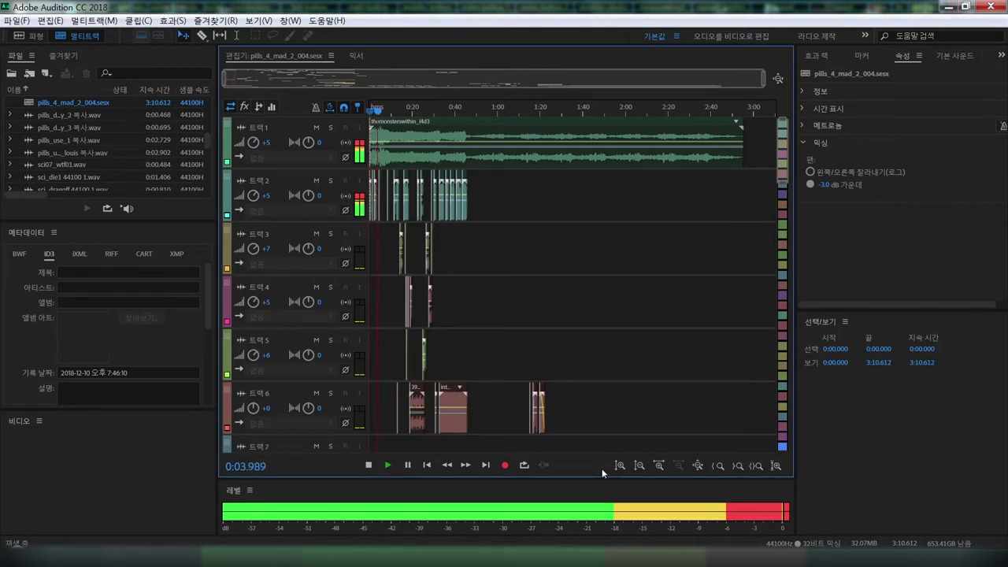
left_click(387, 463)
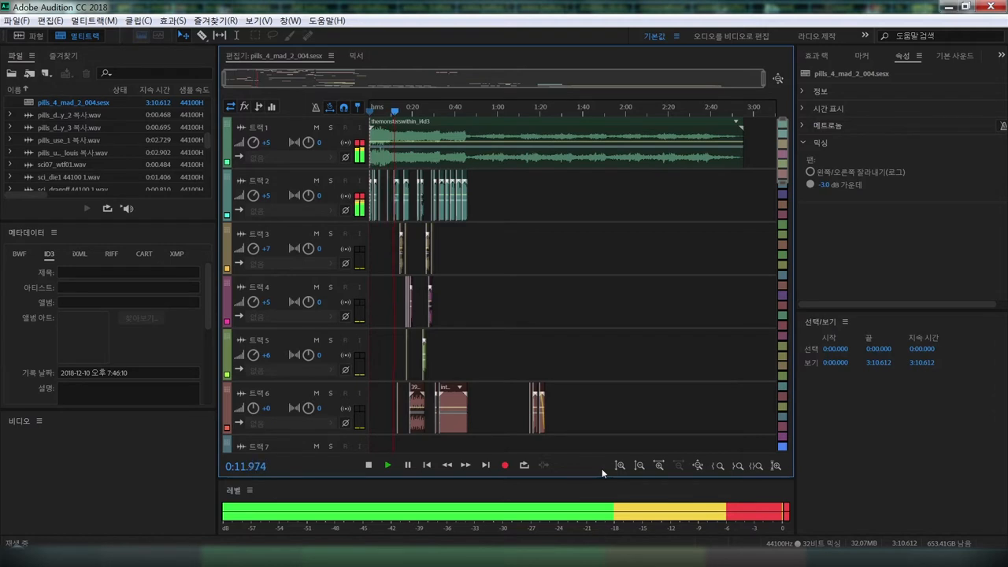
left_click(387, 464)
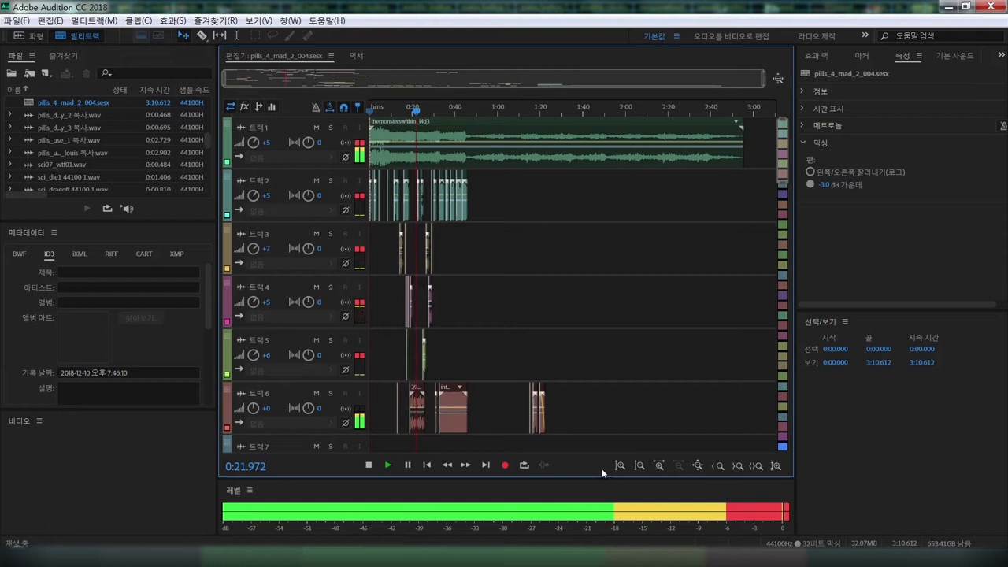
left_click(388, 463)
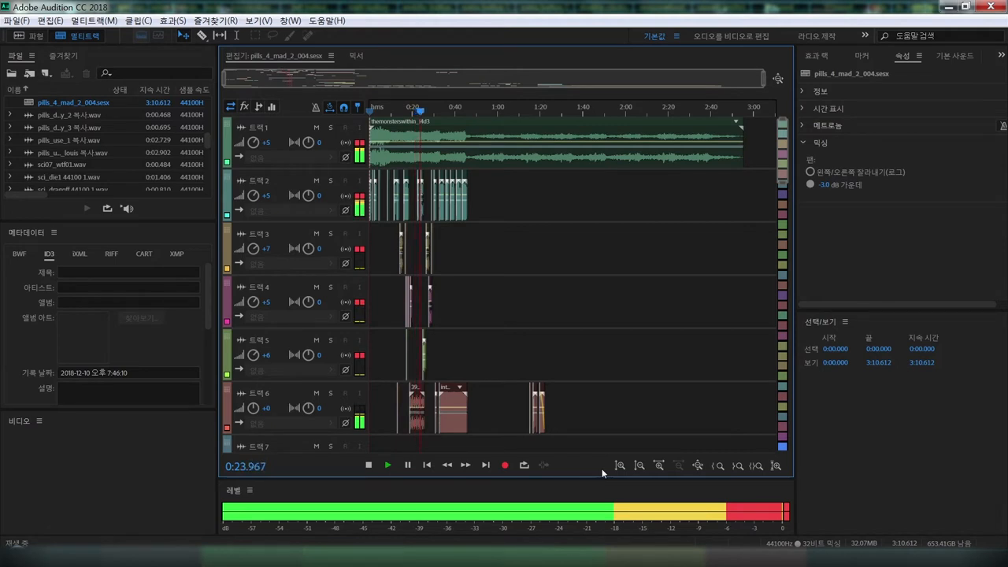